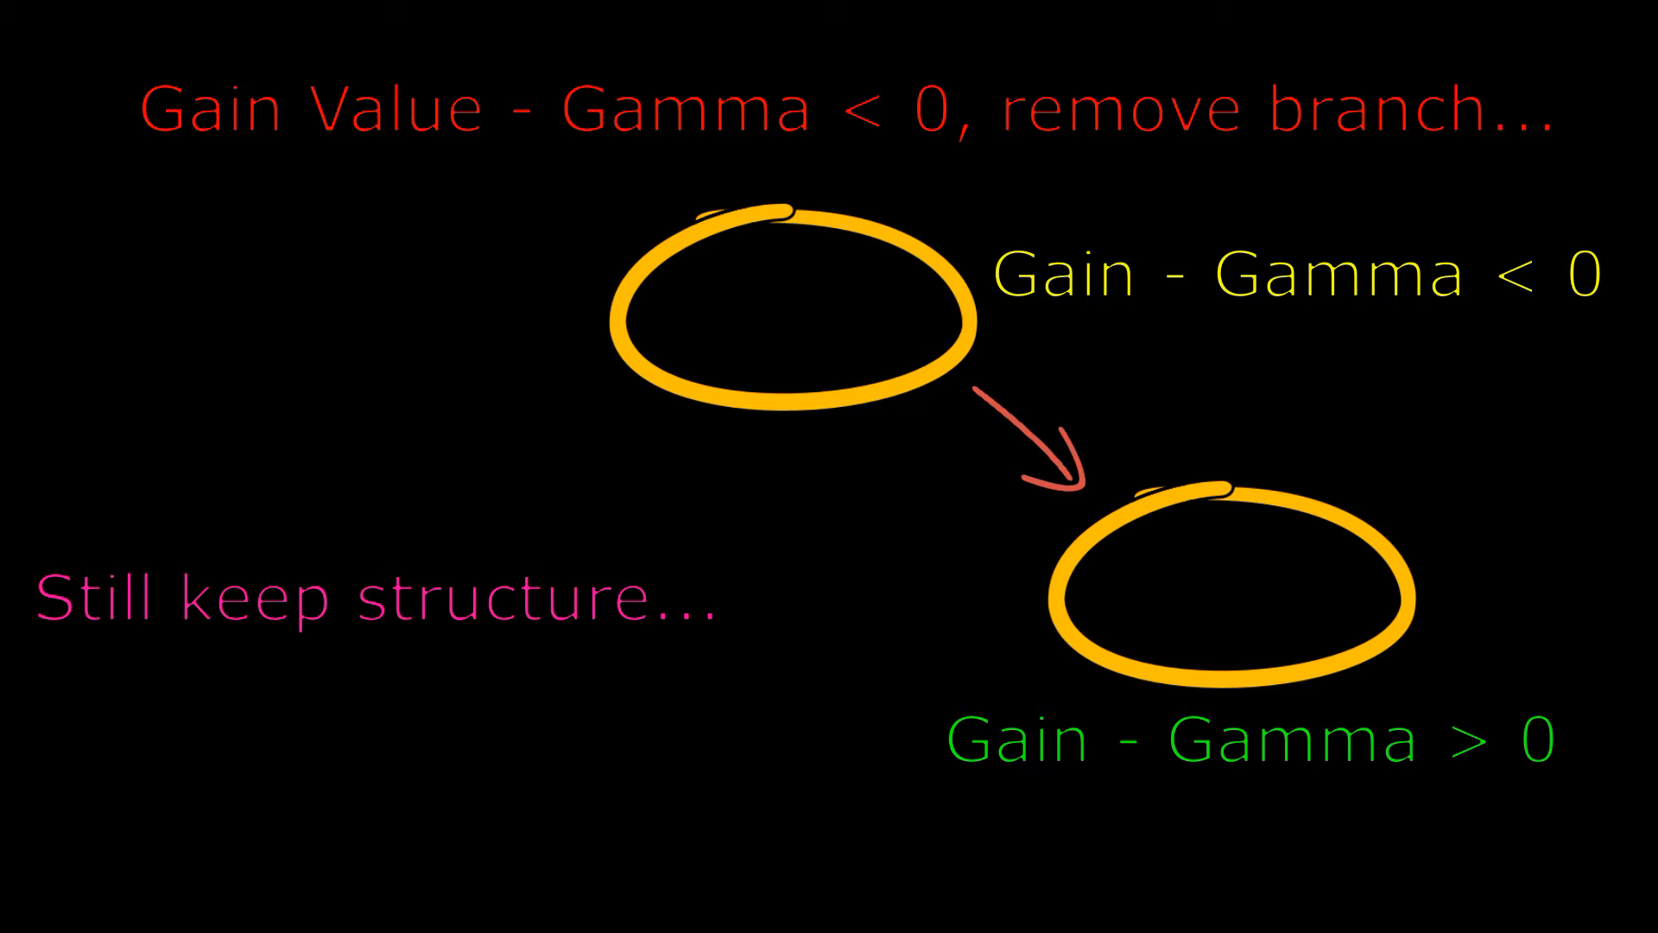
{"action": "left_click_drag", "start_coordinate": [788, 878], "coordinate": [788, 433]}
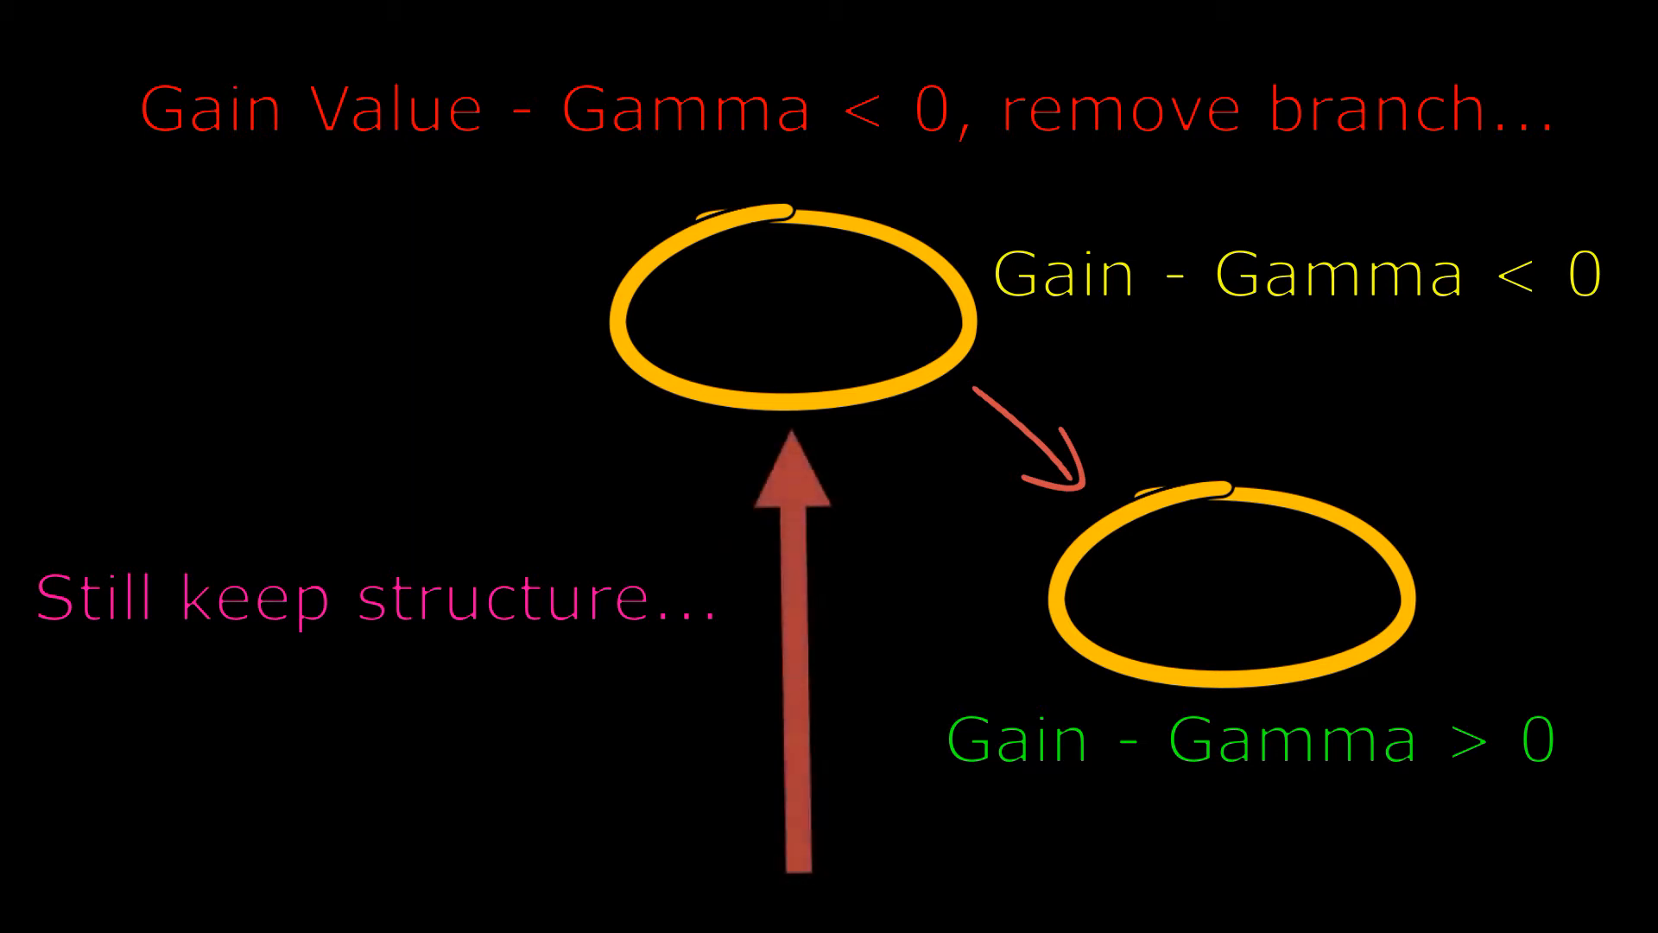